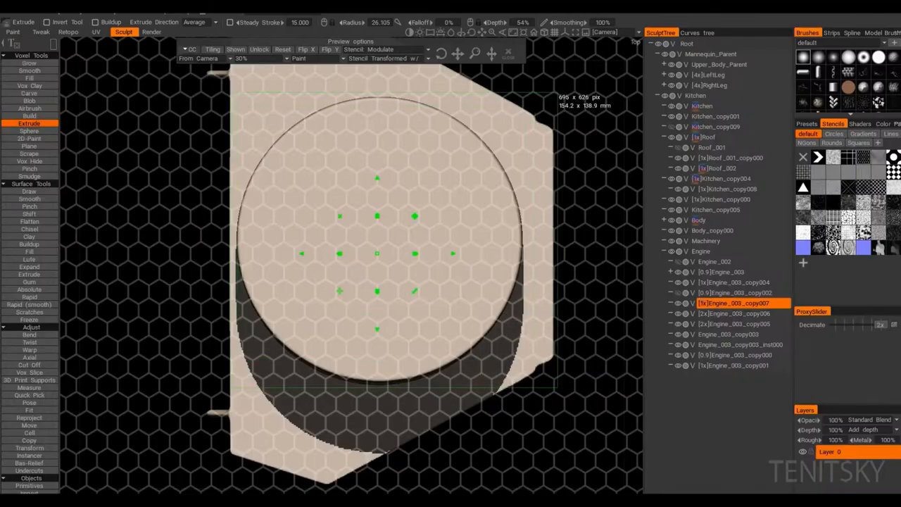
Step: Select the Transform tool to reposition a duplicated Kitchen module on the vehicle deck
{"action": "left_click", "coordinate": [28, 447]}
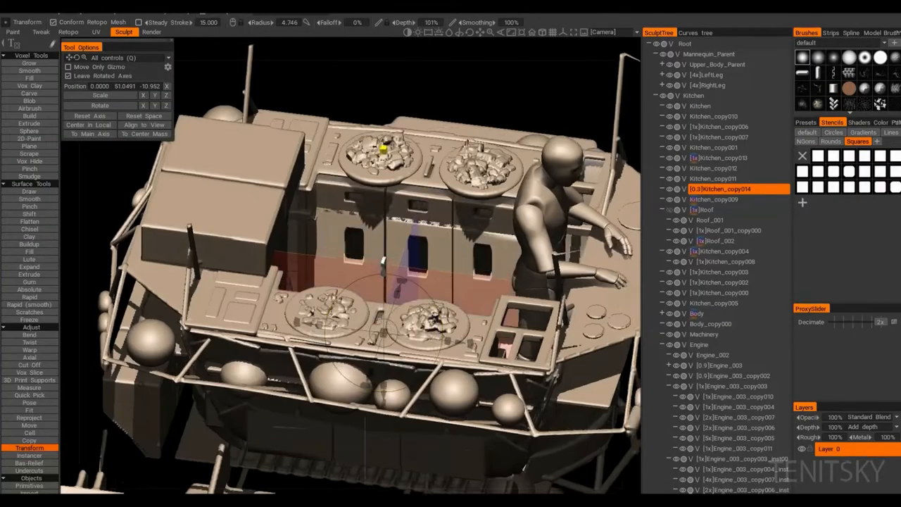